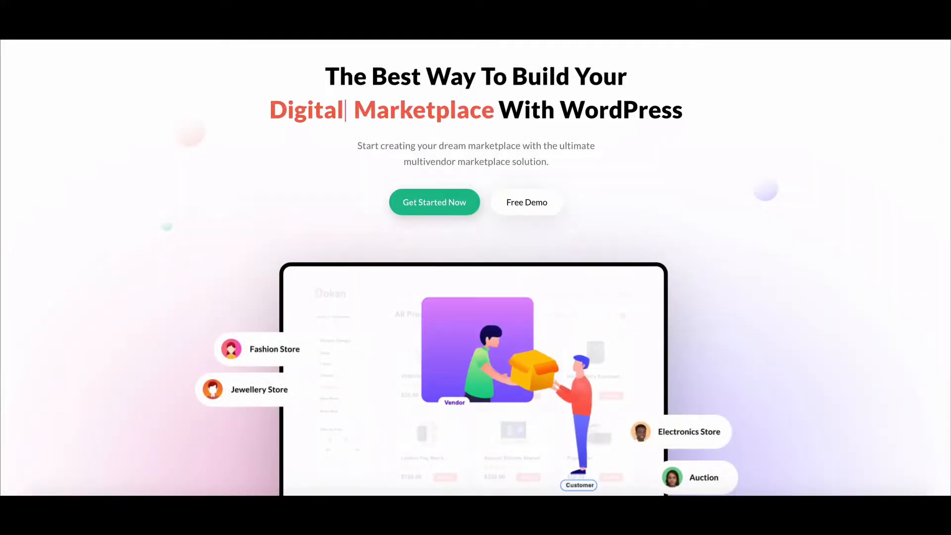
Show the Dokan Vendors list with its five stores, four approved and one pending.
{"action": "scroll", "scroll_direction": "down", "scroll_amount": 3}
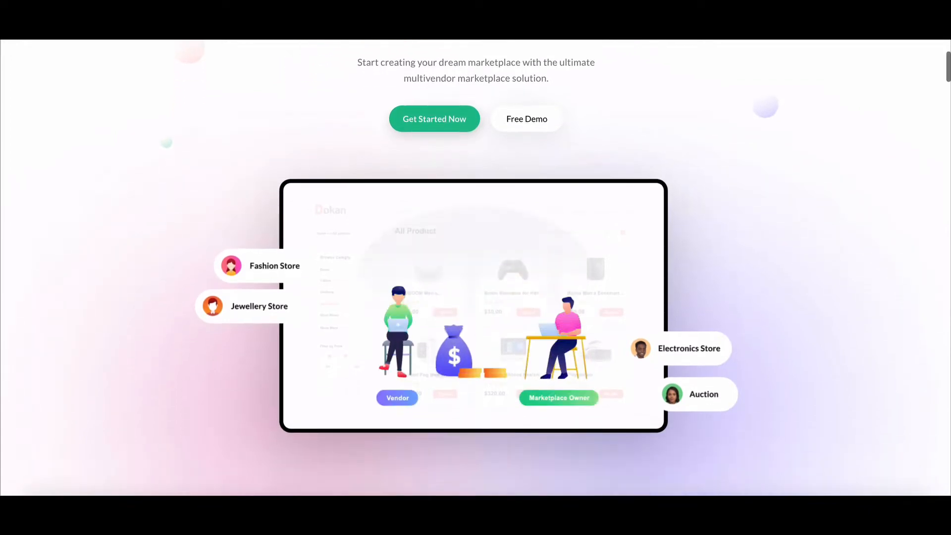
{"action": "scroll", "scroll_direction": "down", "scroll_amount": 3}
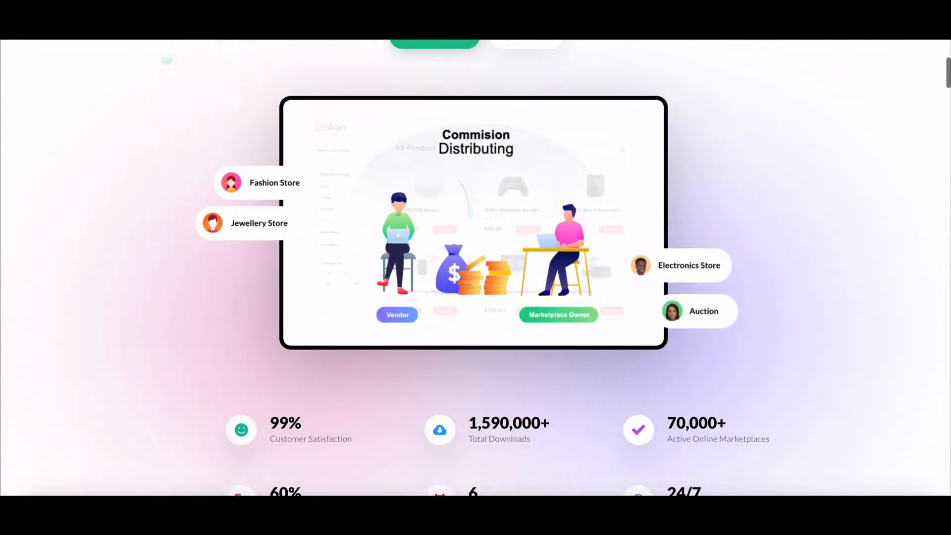
{"action": "scroll", "scroll_direction": "down", "scroll_amount": 3}
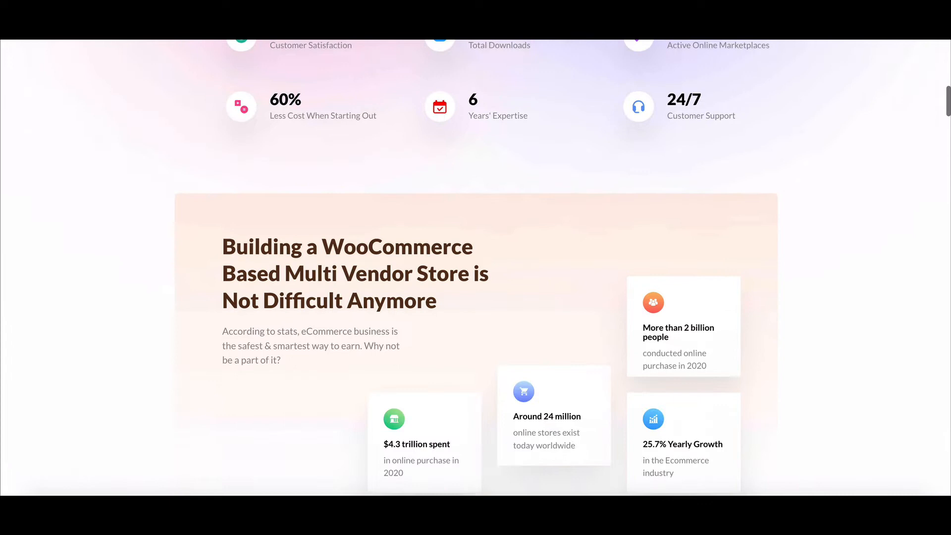
{"action": "scroll", "scroll_direction": "down", "scroll_amount": 3}
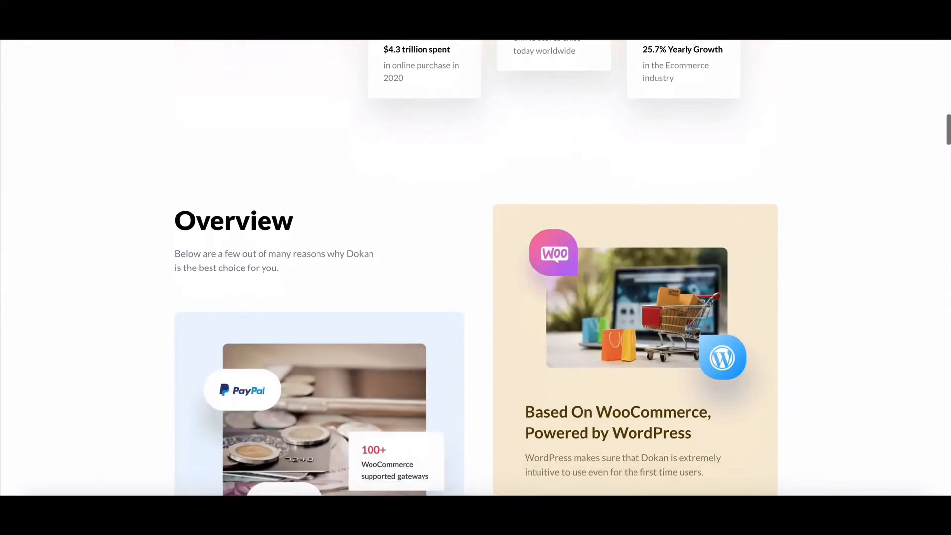
{"action": "scroll", "scroll_direction": "down", "scroll_amount": 3}
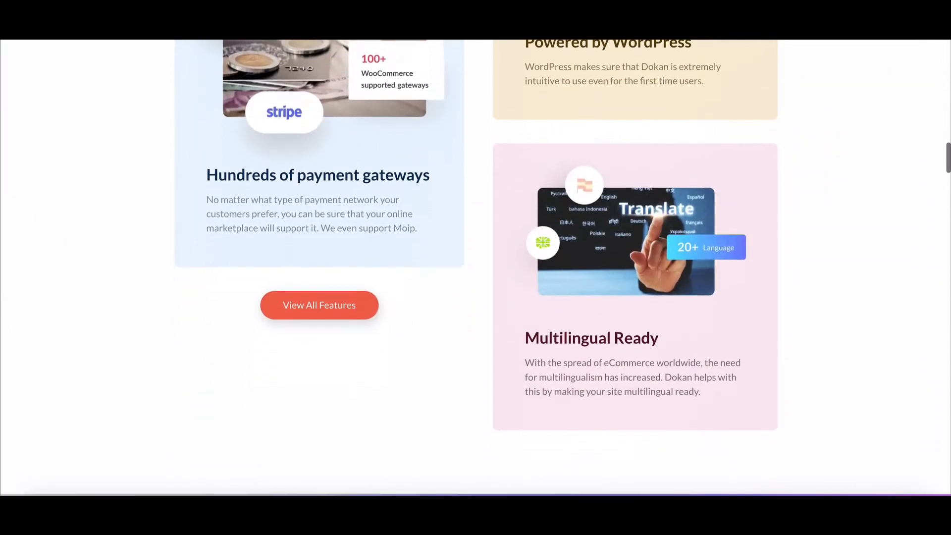
{"action": "scroll", "scroll_direction": "down", "scroll_amount": 3}
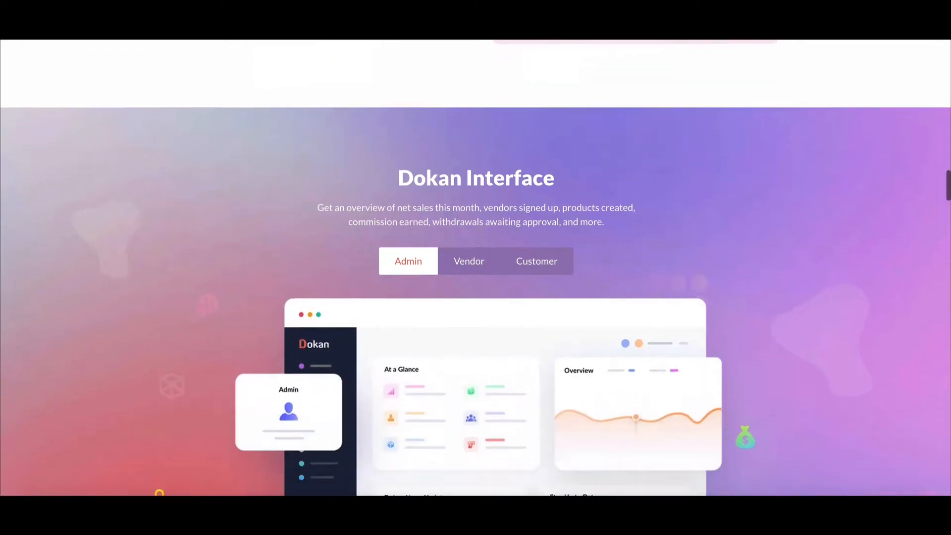
{"action": "scroll", "scroll_direction": "down", "scroll_amount": 3}
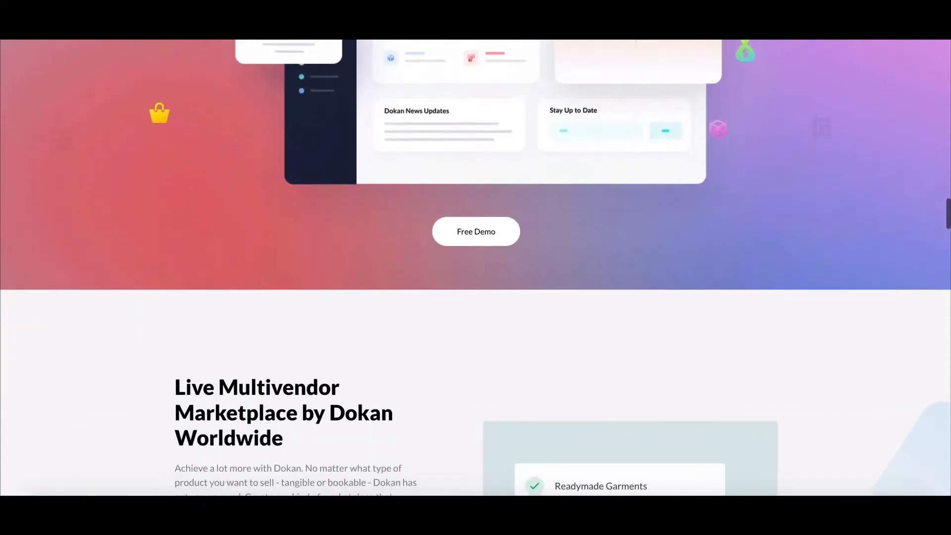
{"action": "scroll", "scroll_direction": "down", "scroll_amount": 3}
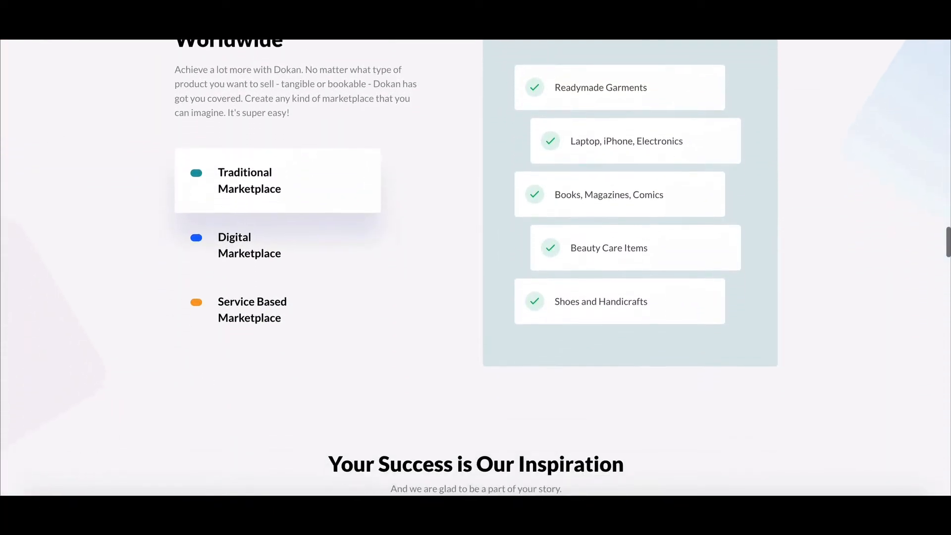
{"action": "scroll", "scroll_direction": "down", "scroll_amount": 3}
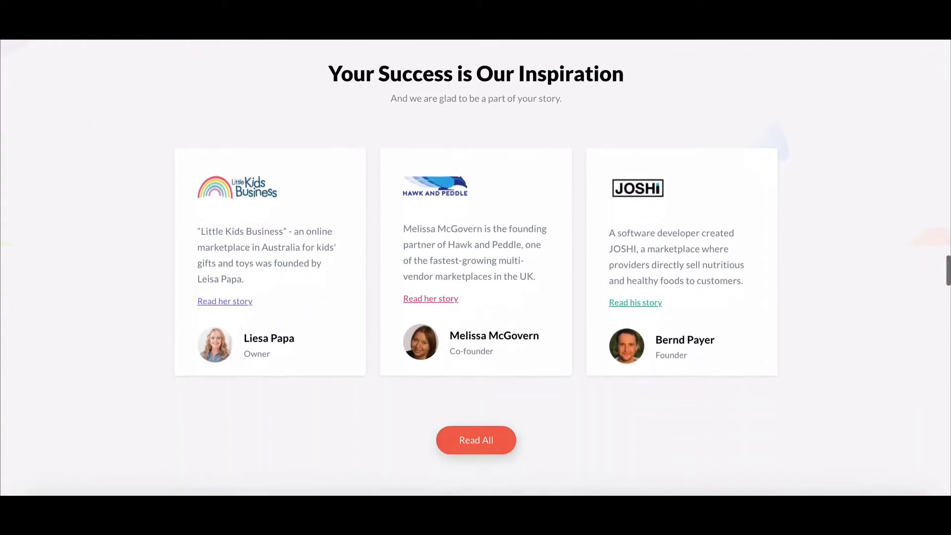
{"action": "scroll", "scroll_direction": "down", "scroll_amount": 3}
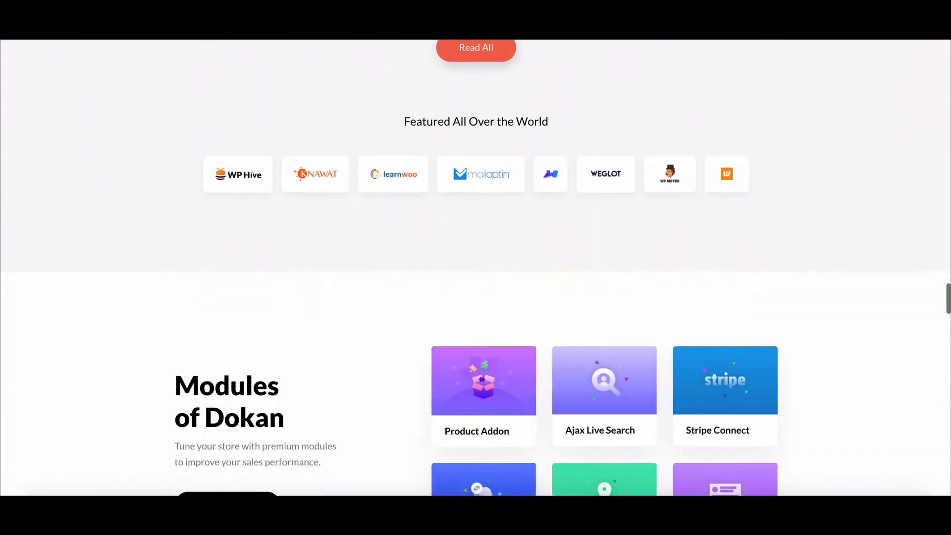
{"action": "scroll", "scroll_direction": "down", "scroll_amount": 3}
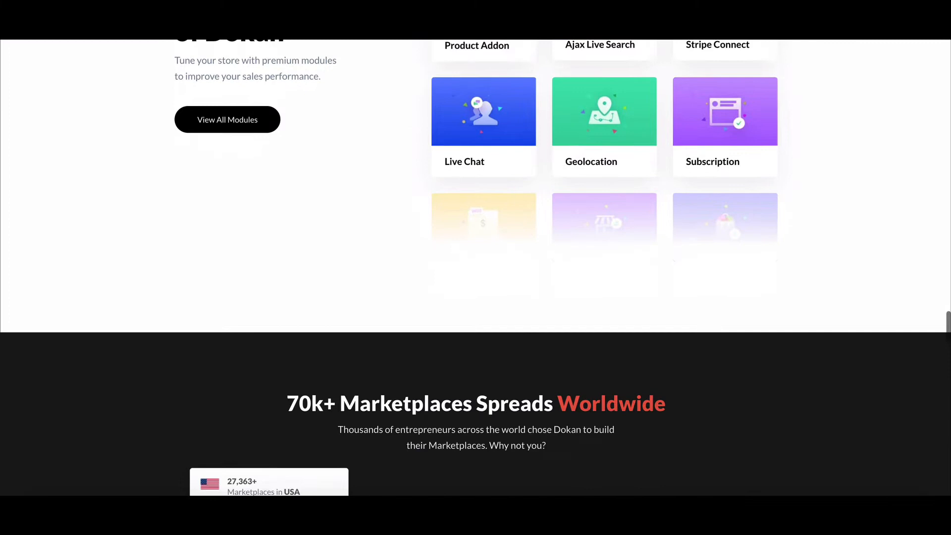
{"action": "scroll", "scroll_direction": "down", "scroll_amount": 3}
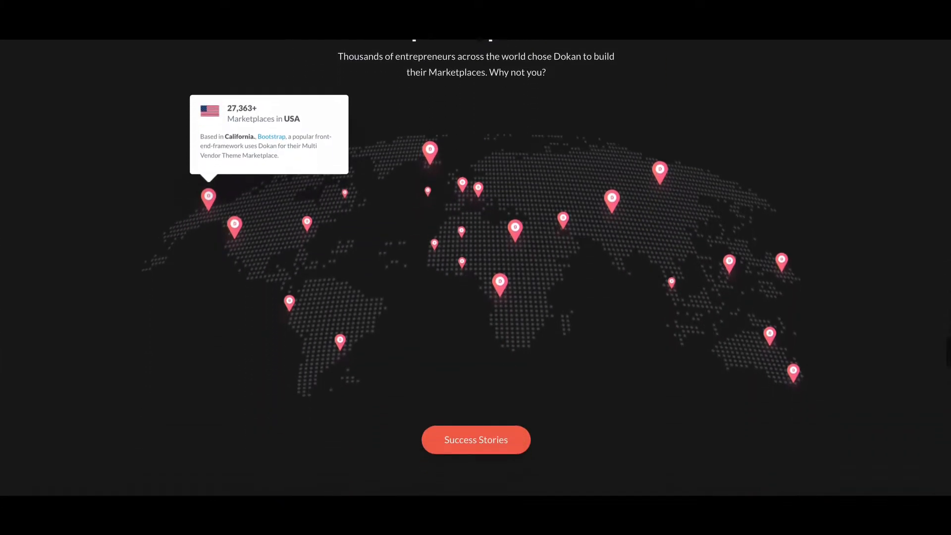
{"action": "scroll", "scroll_direction": "down", "scroll_amount": 3}
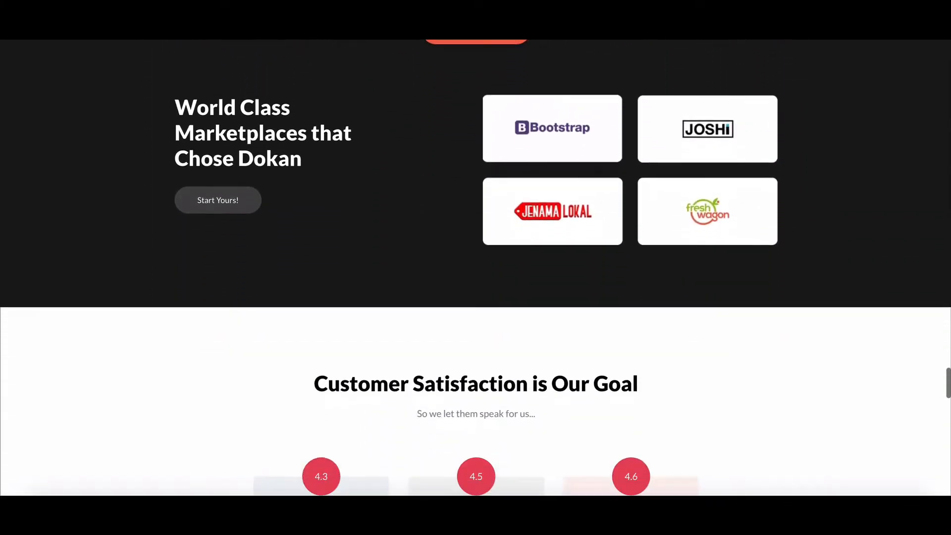
{"action": "scroll", "scroll_direction": "down", "scroll_amount": 3}
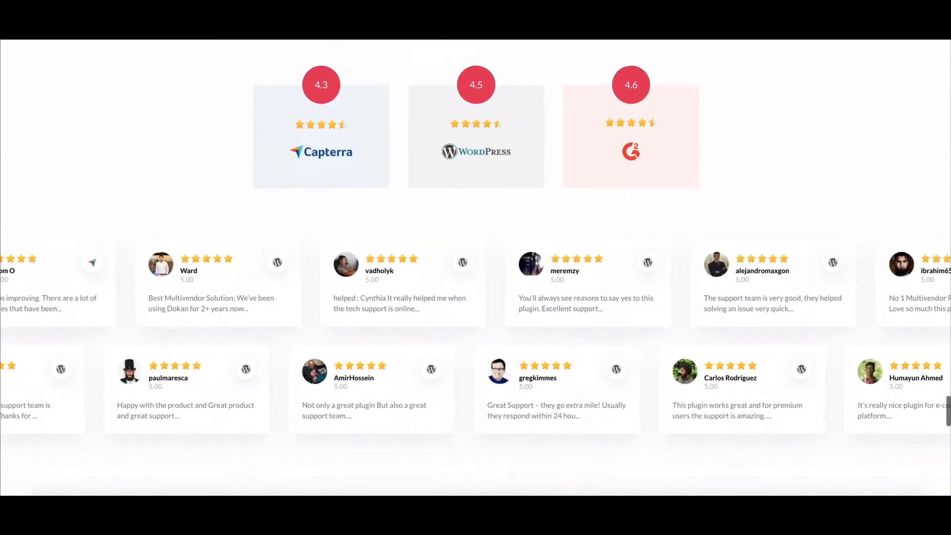
{"action": "scroll", "scroll_direction": "down", "scroll_amount": 3}
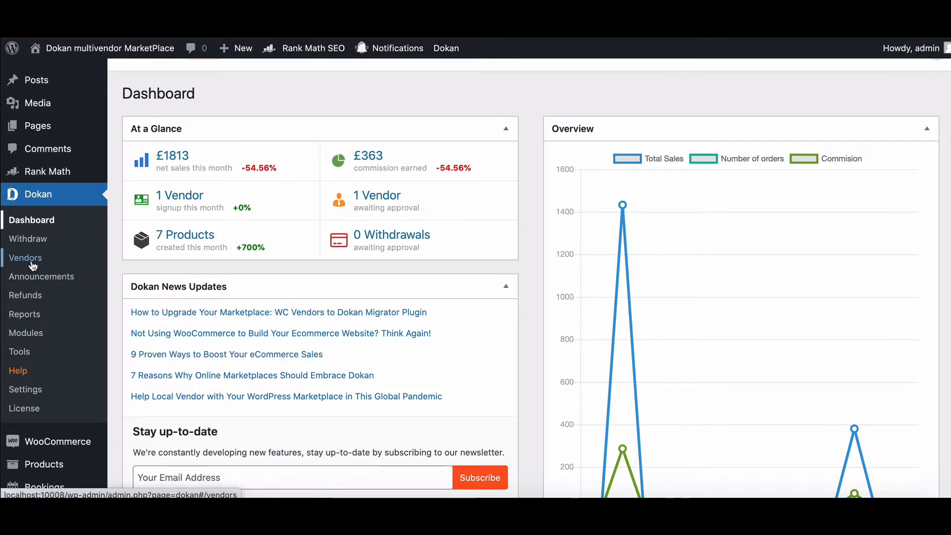
{"action": "left_click", "coordinate": [26, 258]}
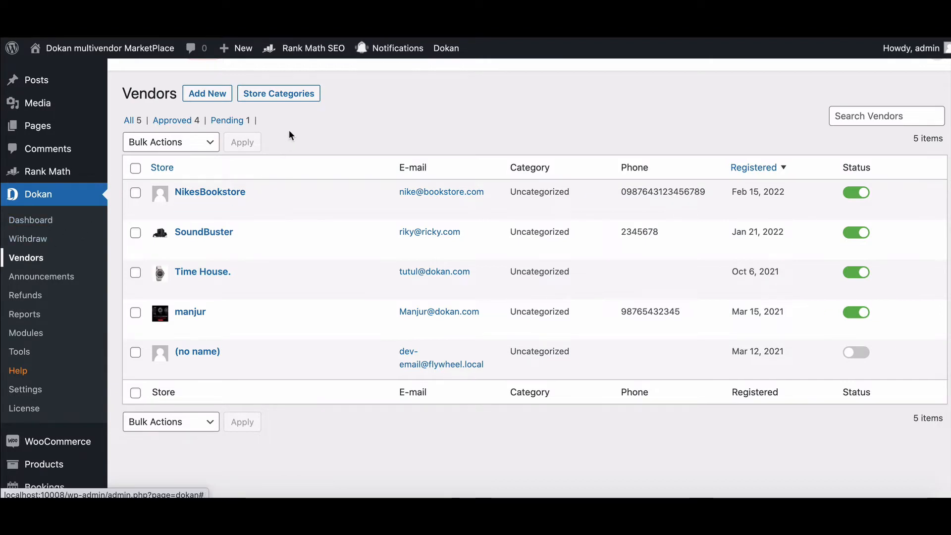
{"action": "mouse_move", "coordinate": [378, 116]}
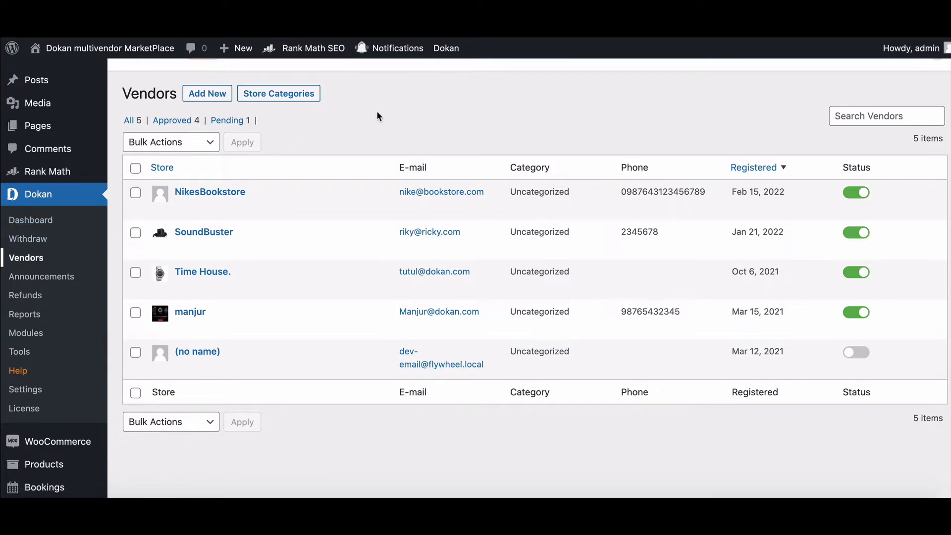
{"action": "mouse_move", "coordinate": [394, 142]}
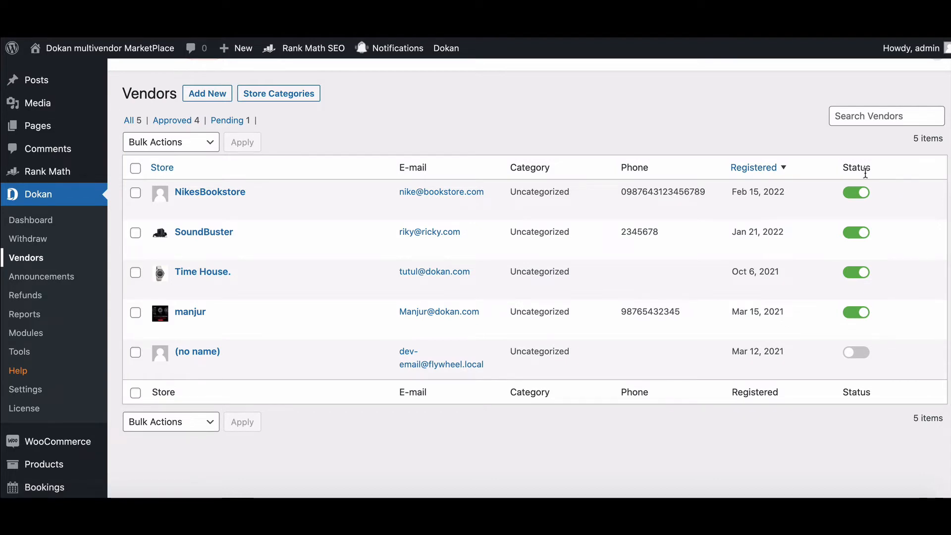
{"action": "left_click", "coordinate": [856, 192]}
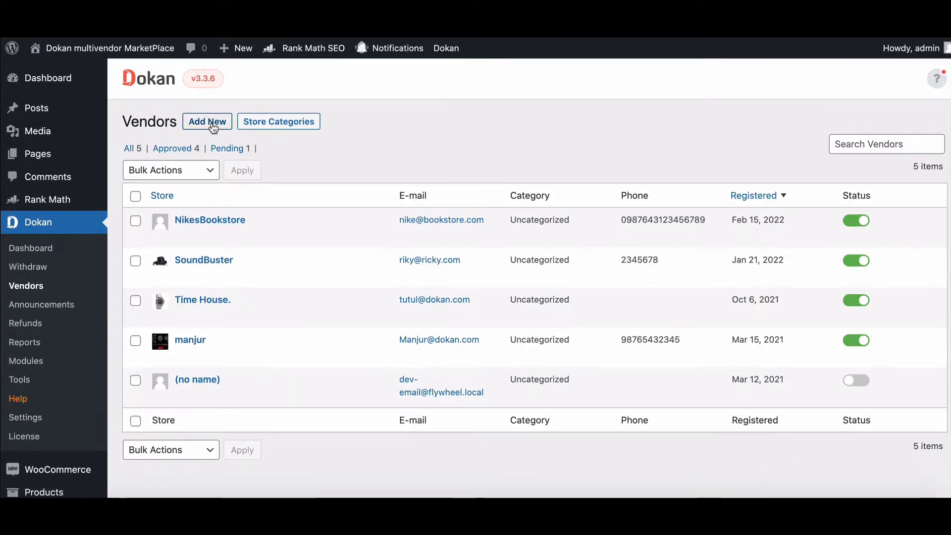
Create the new vendor Rogerslounge through the Payment Options step and dismiss the confirmation.
{"action": "left_click", "coordinate": [207, 120]}
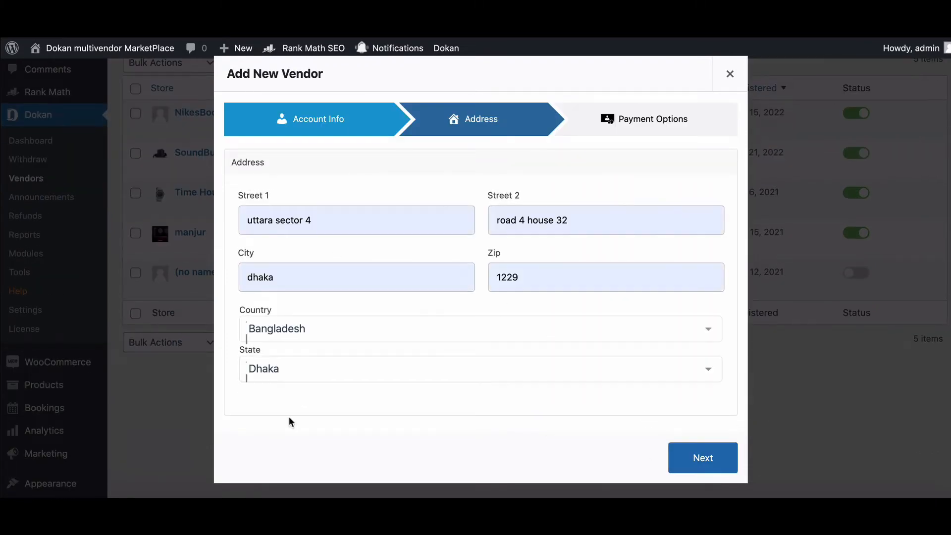
{"action": "left_click", "coordinate": [702, 458]}
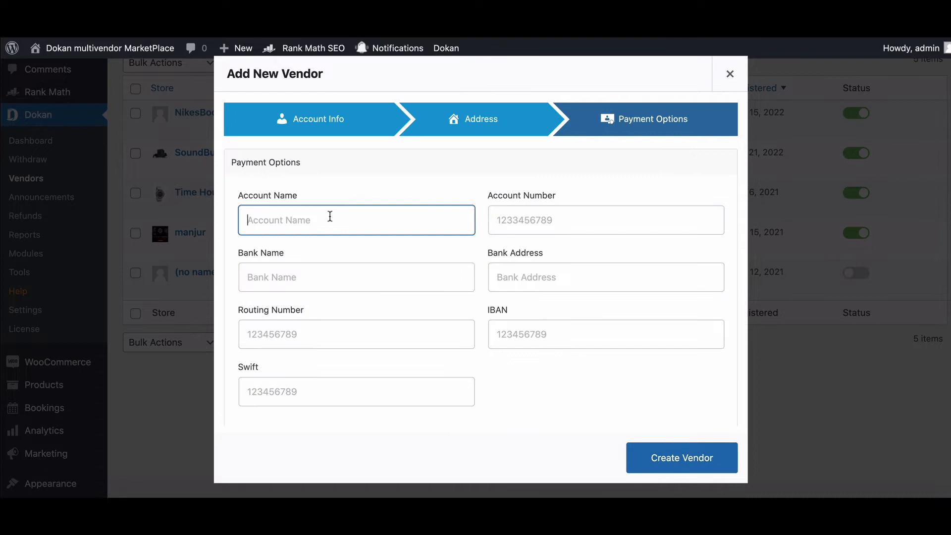
{"action": "left_click", "coordinate": [682, 458]}
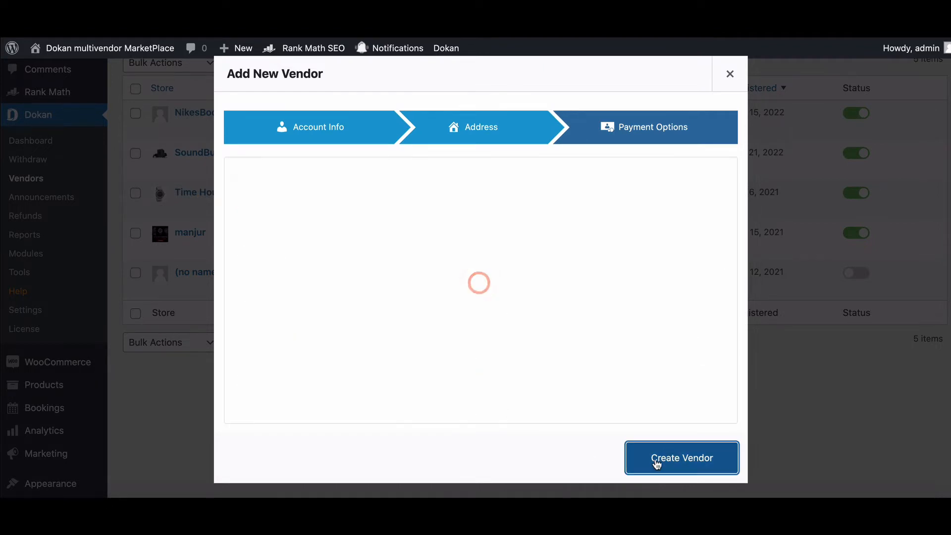
{"action": "left_click", "coordinate": [681, 458]}
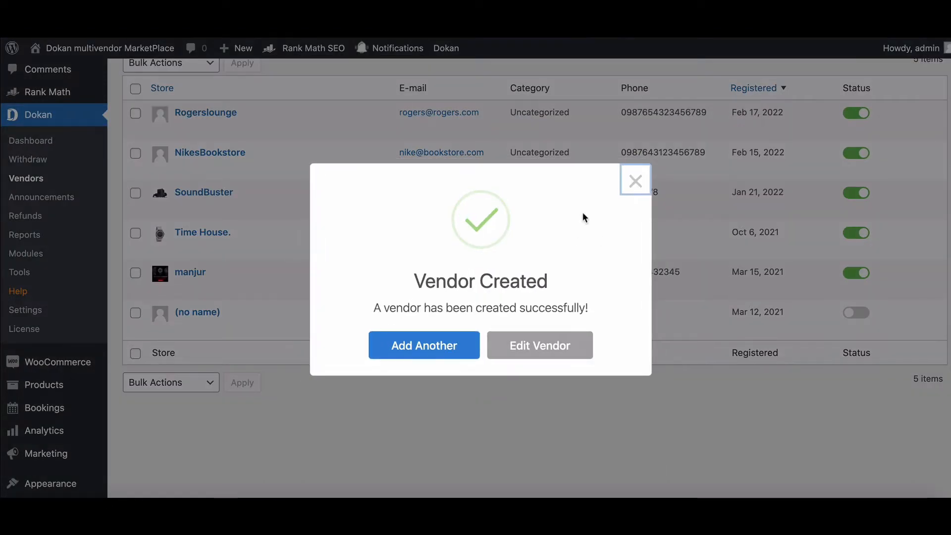
{"action": "left_click", "coordinate": [636, 180]}
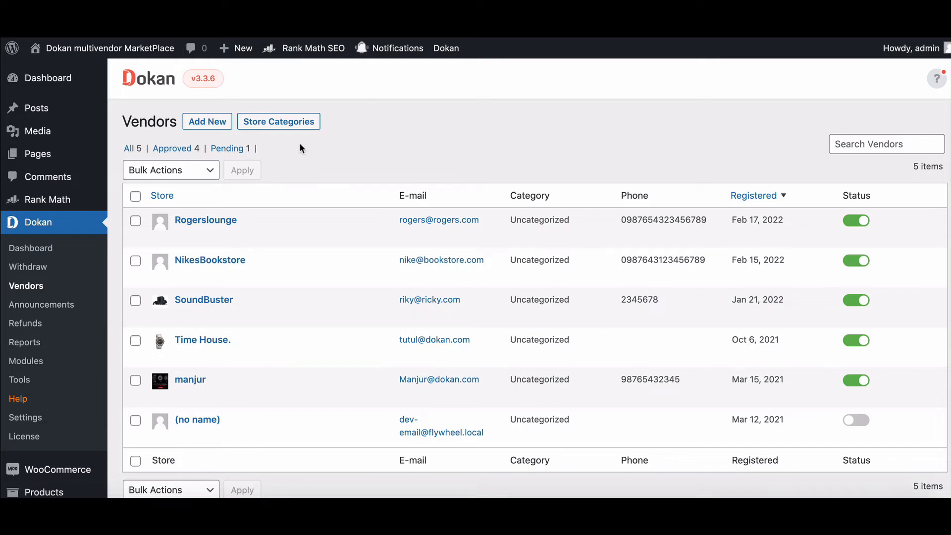
{"action": "mouse_move", "coordinate": [302, 143]}
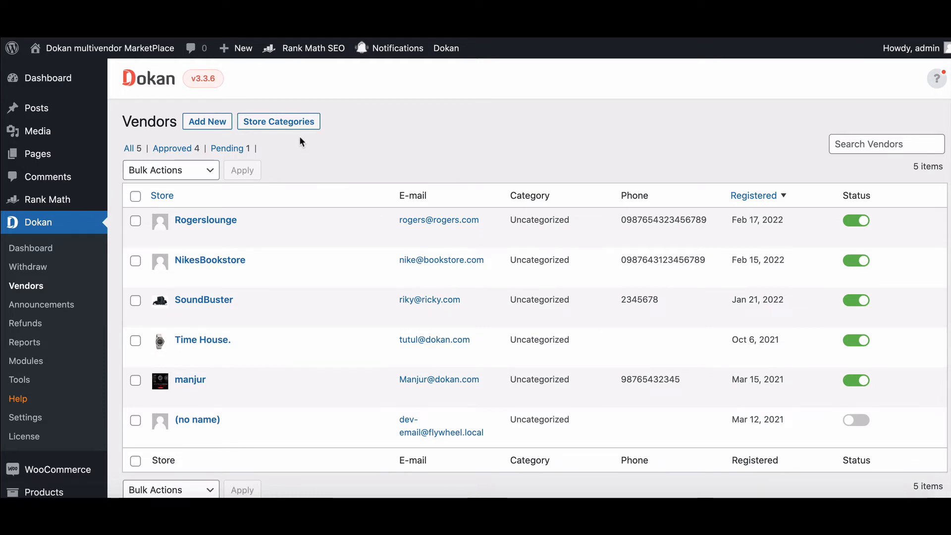
{"action": "left_click", "coordinate": [278, 121]}
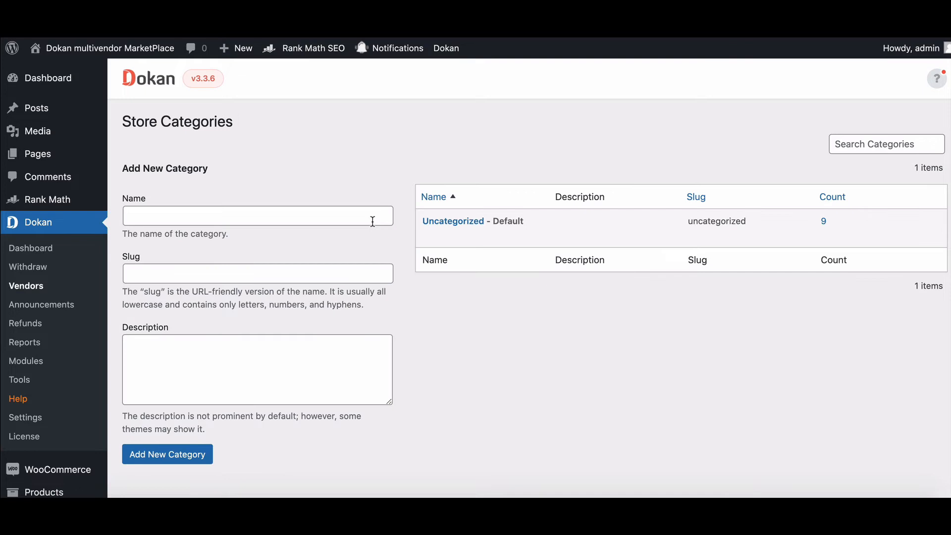
{"action": "type", "text": "Hotels and Mo"}
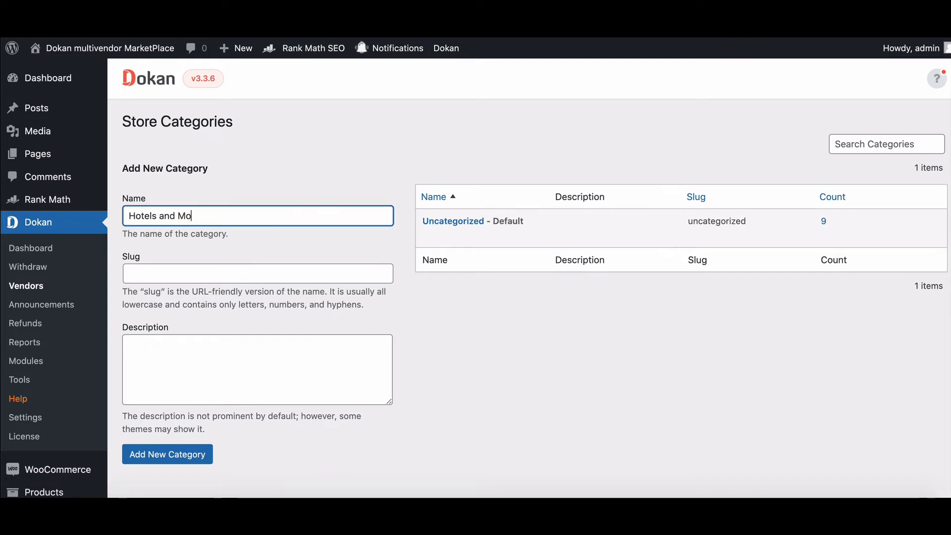
{"action": "left_click", "coordinate": [167, 453]}
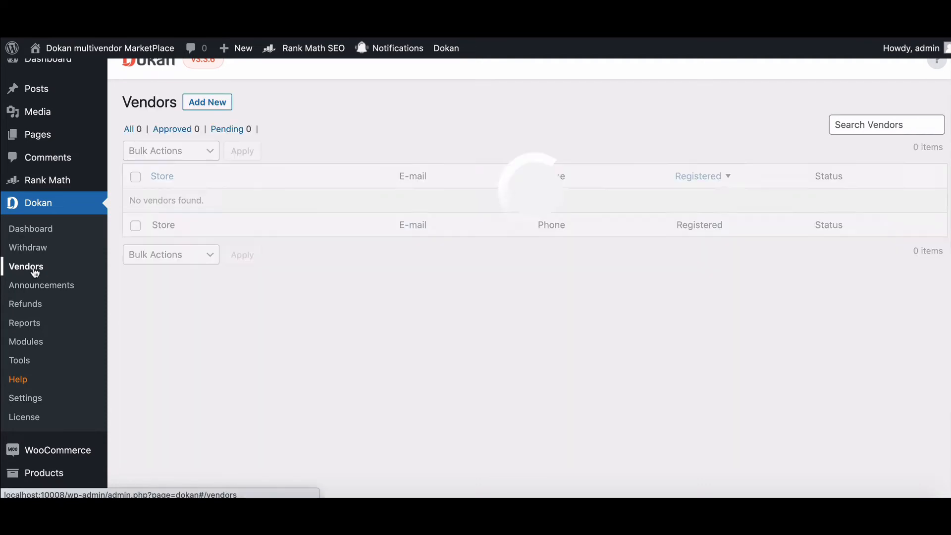
Save NikesBookstore's vendor details from its Edit form and confirm the Vendor Updated message.
{"action": "left_click", "coordinate": [26, 267]}
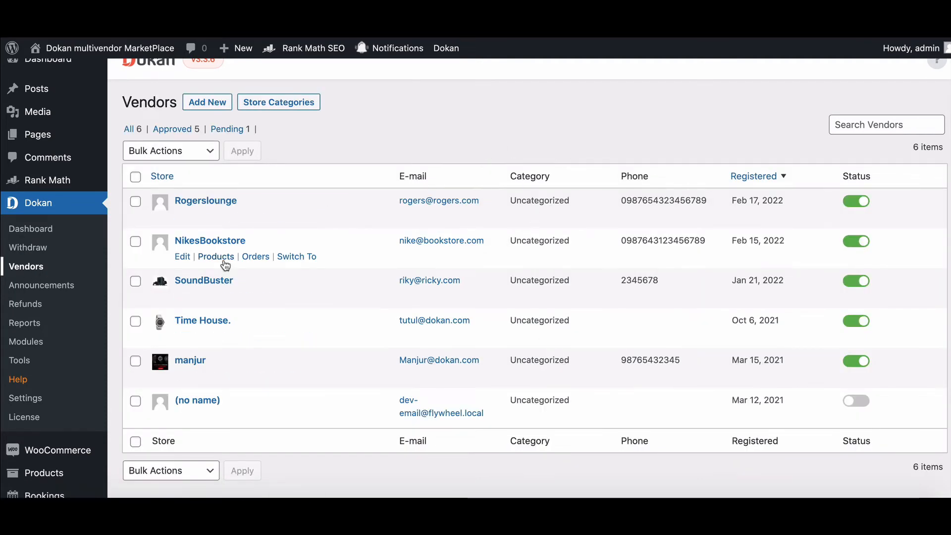
{"action": "left_click", "coordinate": [182, 256]}
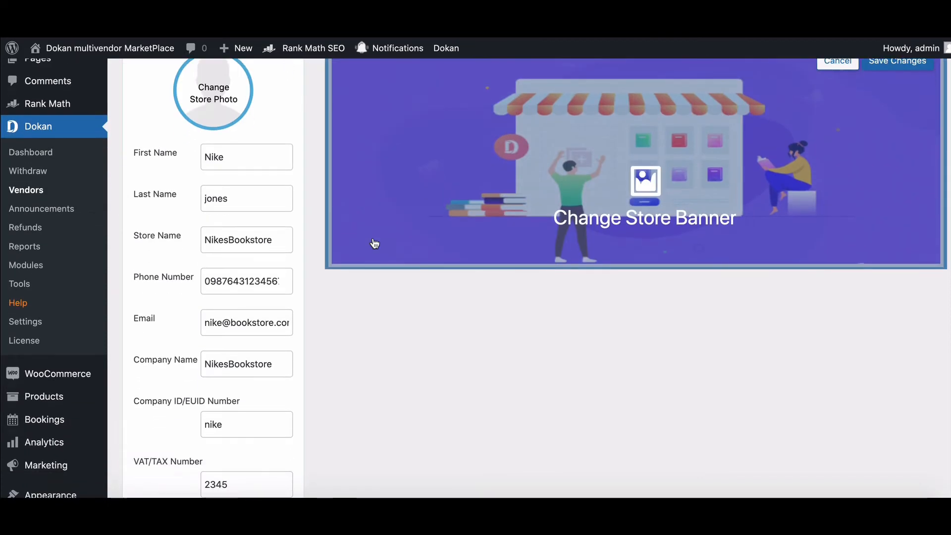
{"action": "scroll", "scroll_direction": "down", "scroll_amount": 3}
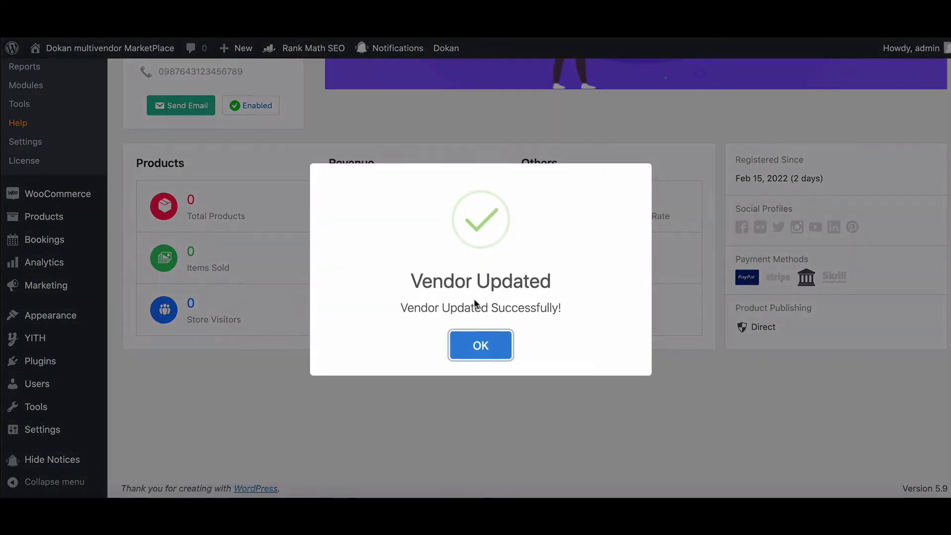
{"action": "left_click", "coordinate": [479, 345]}
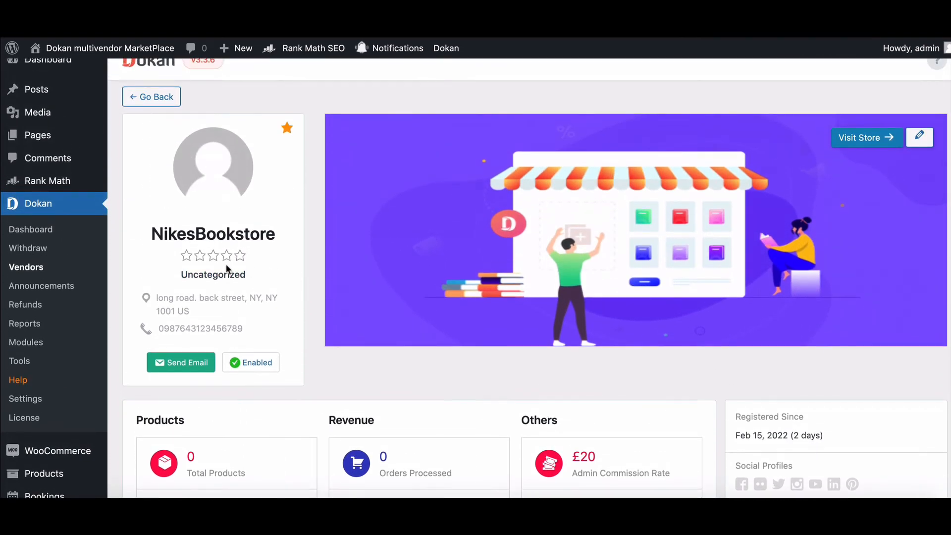
Set NikesBookstore's store category to Technology and confirm with Done.
{"action": "left_click", "coordinate": [212, 274]}
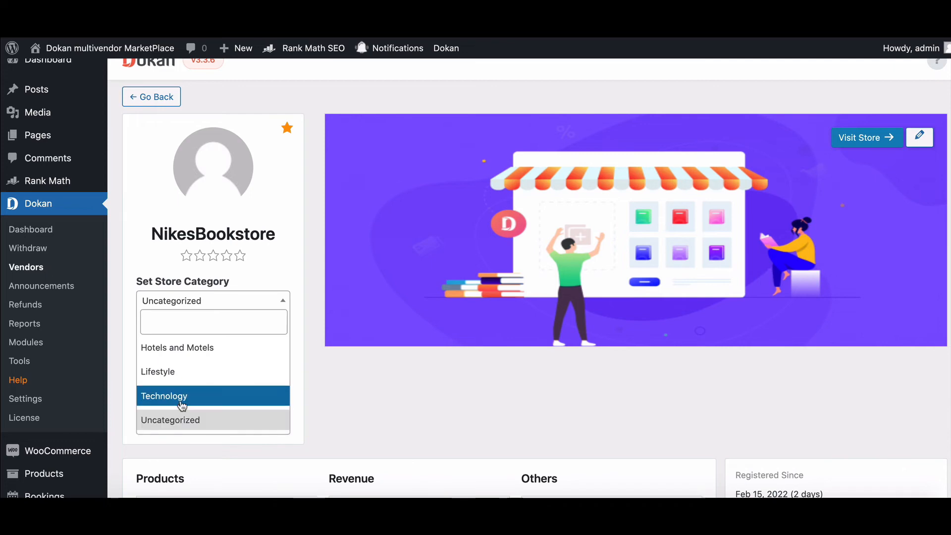
{"action": "left_click", "coordinate": [164, 395]}
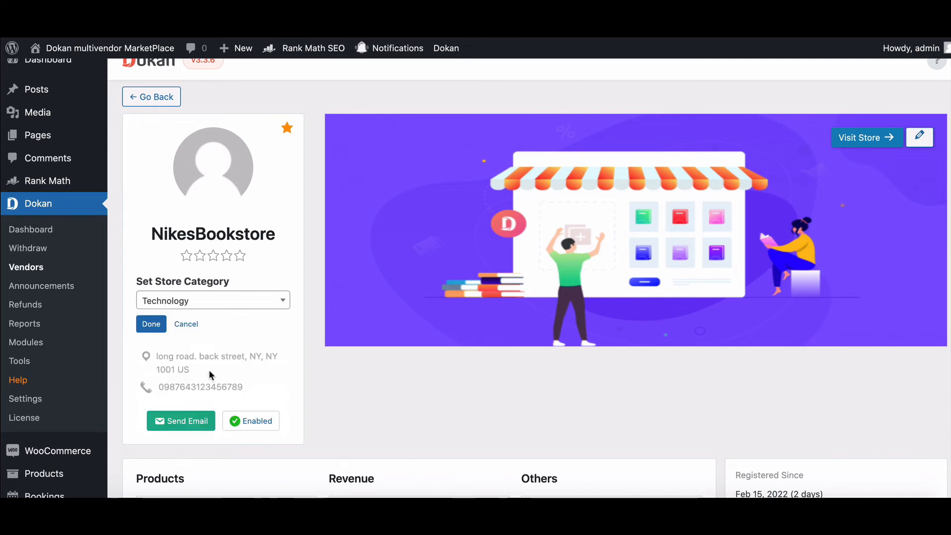
{"action": "scroll", "scroll_direction": "down", "scroll_amount": 3}
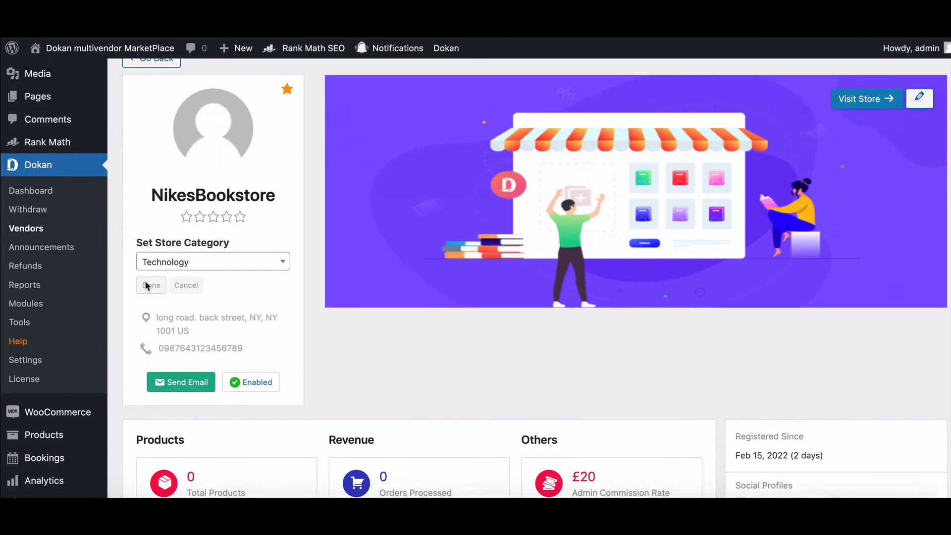
{"action": "left_click", "coordinate": [150, 285]}
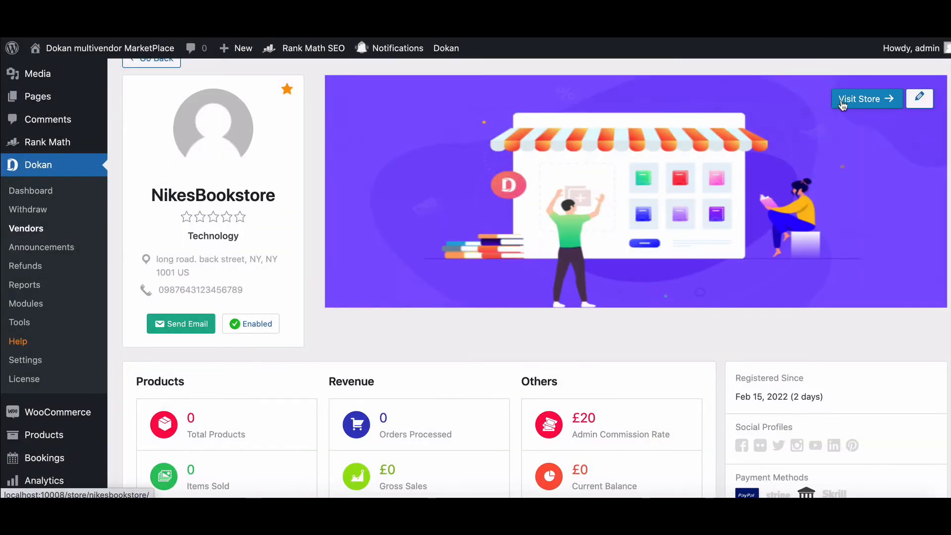
{"action": "left_click", "coordinate": [861, 99]}
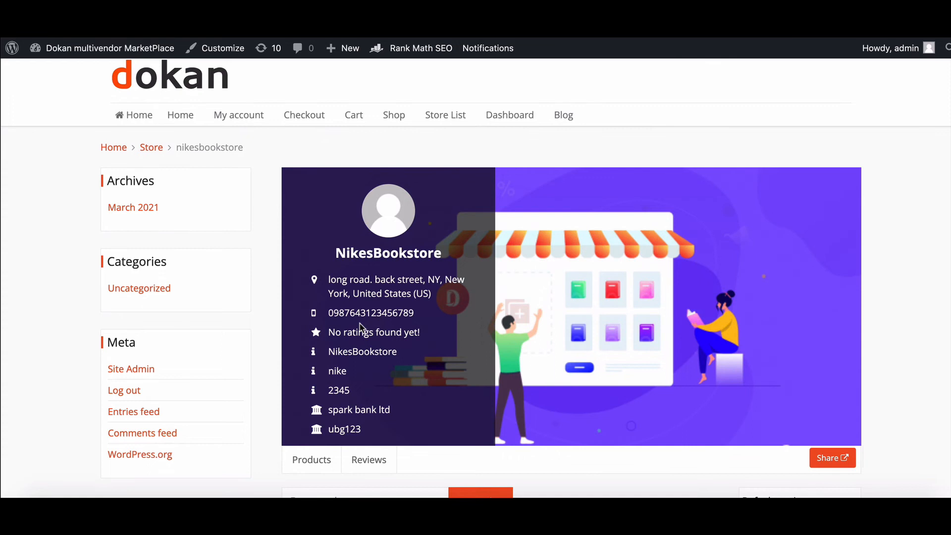
{"action": "mouse_move", "coordinate": [326, 385]}
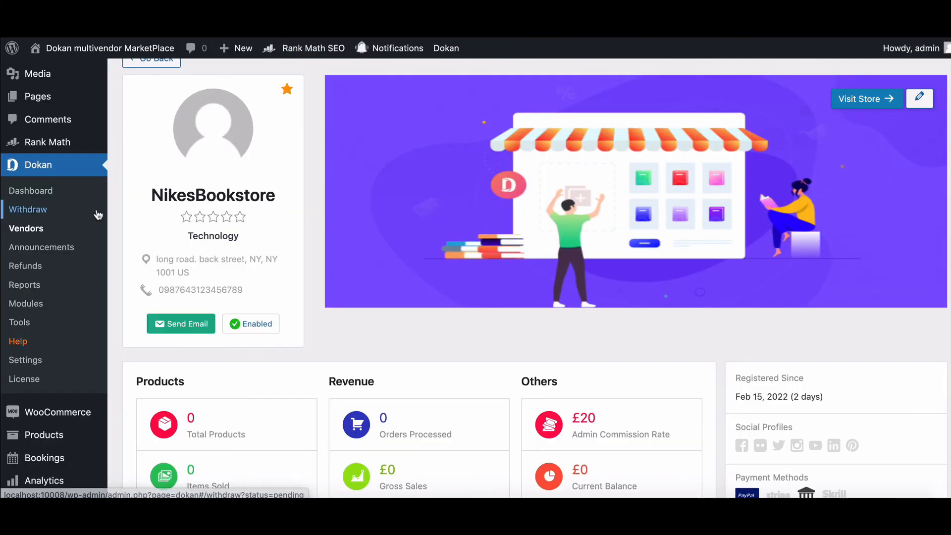
Return to the Vendors list, now showing six stores with NikesBookstore under Technology.
{"action": "scroll", "scroll_direction": "down", "scroll_amount": 3}
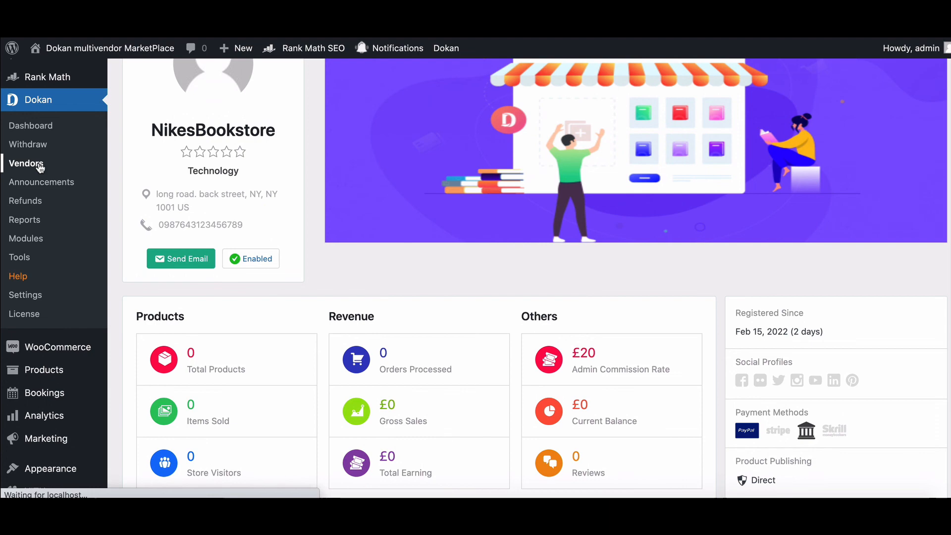
{"action": "left_click", "coordinate": [26, 163]}
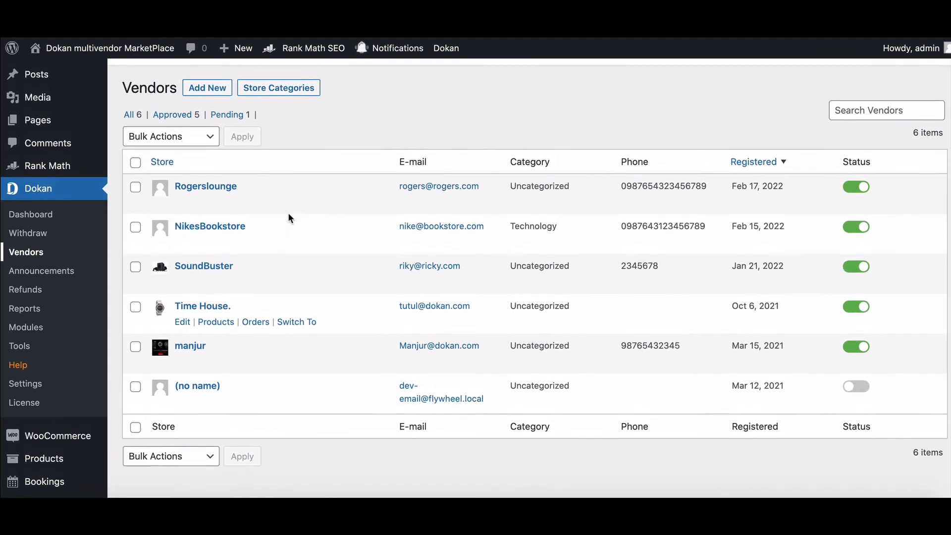